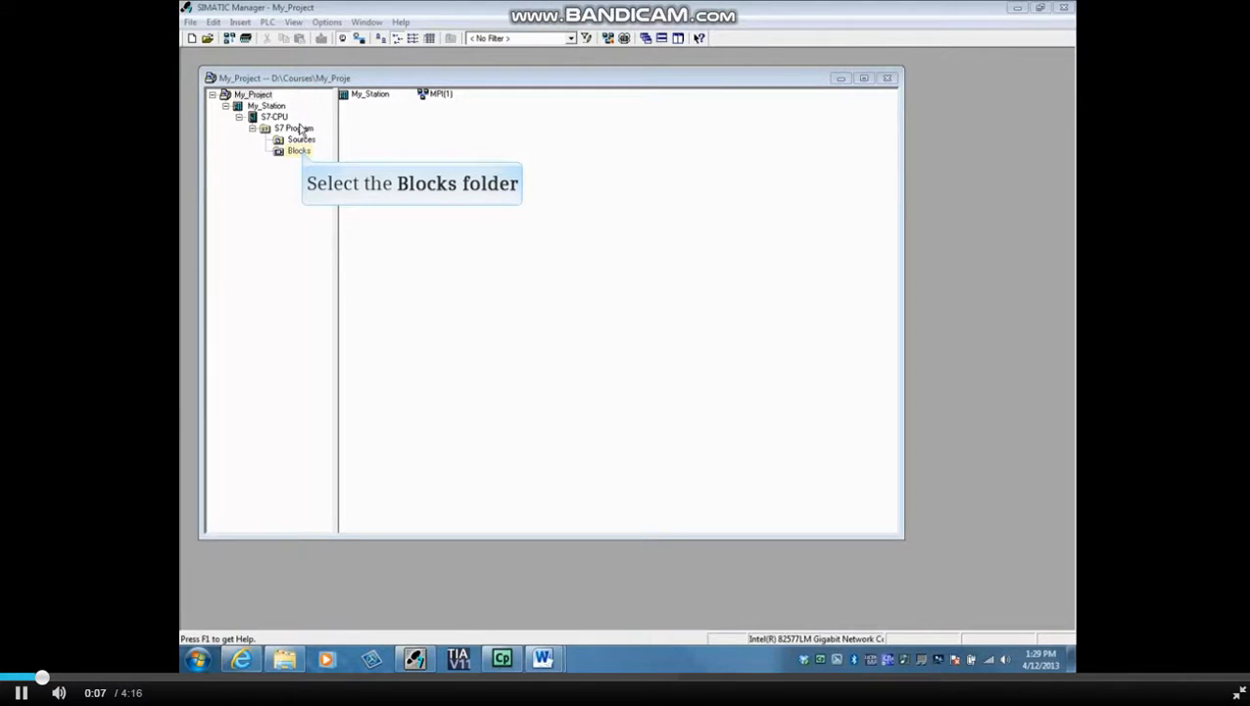
Select the Blocks folder and show the block list in Details view
{"action": "left_click", "coordinate": [297, 152]}
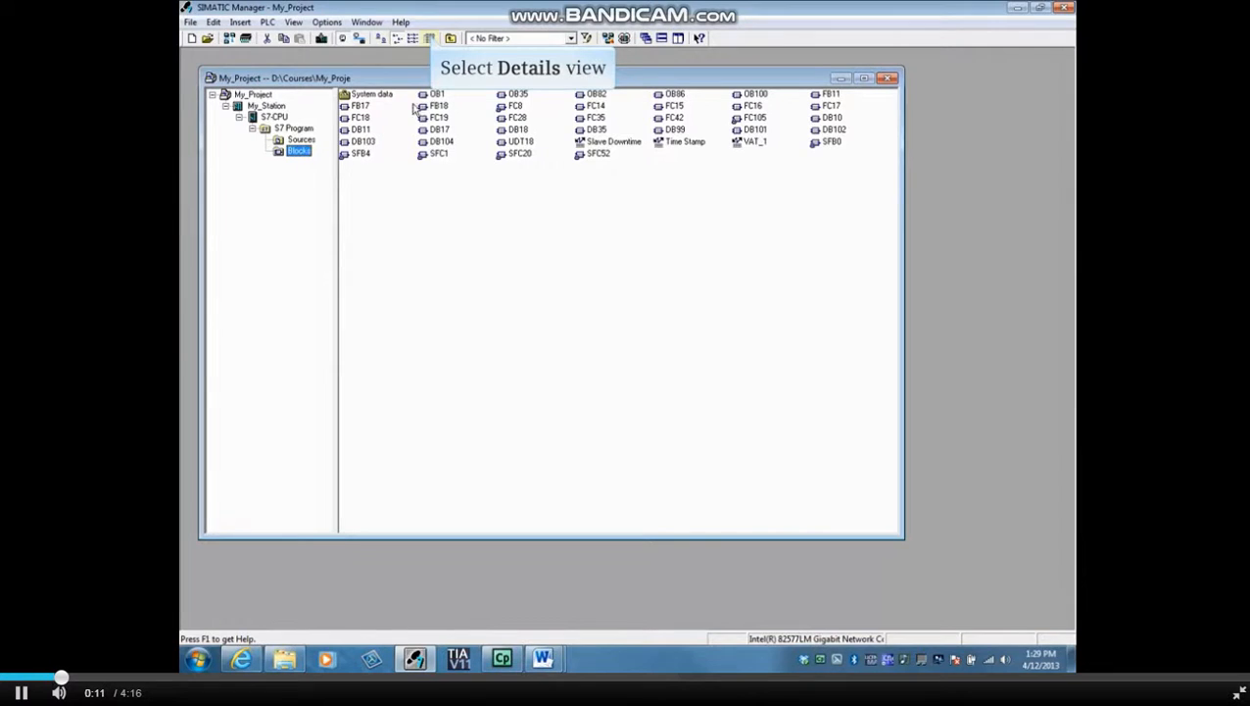
{"action": "left_click", "coordinate": [431, 38]}
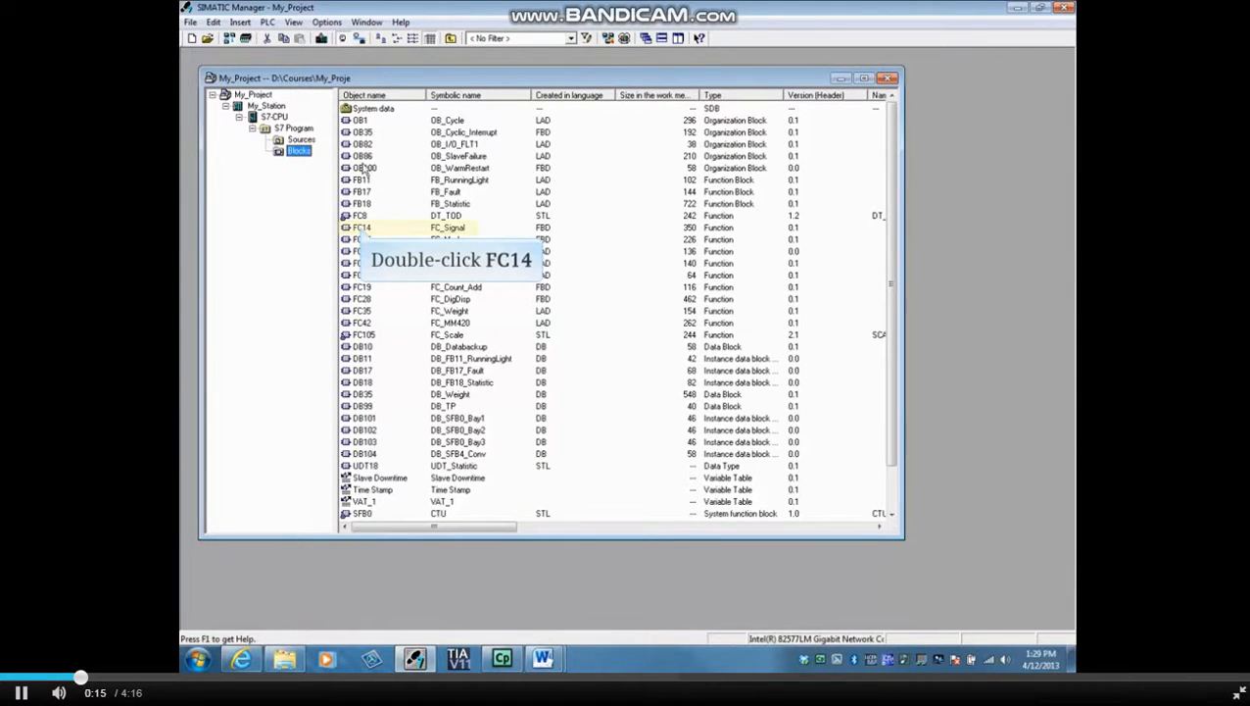
Open FC14 and list all locations using K_Conv_LEFT (Q8.6) via Go To Location
{"action": "double_click", "coordinate": [362, 227]}
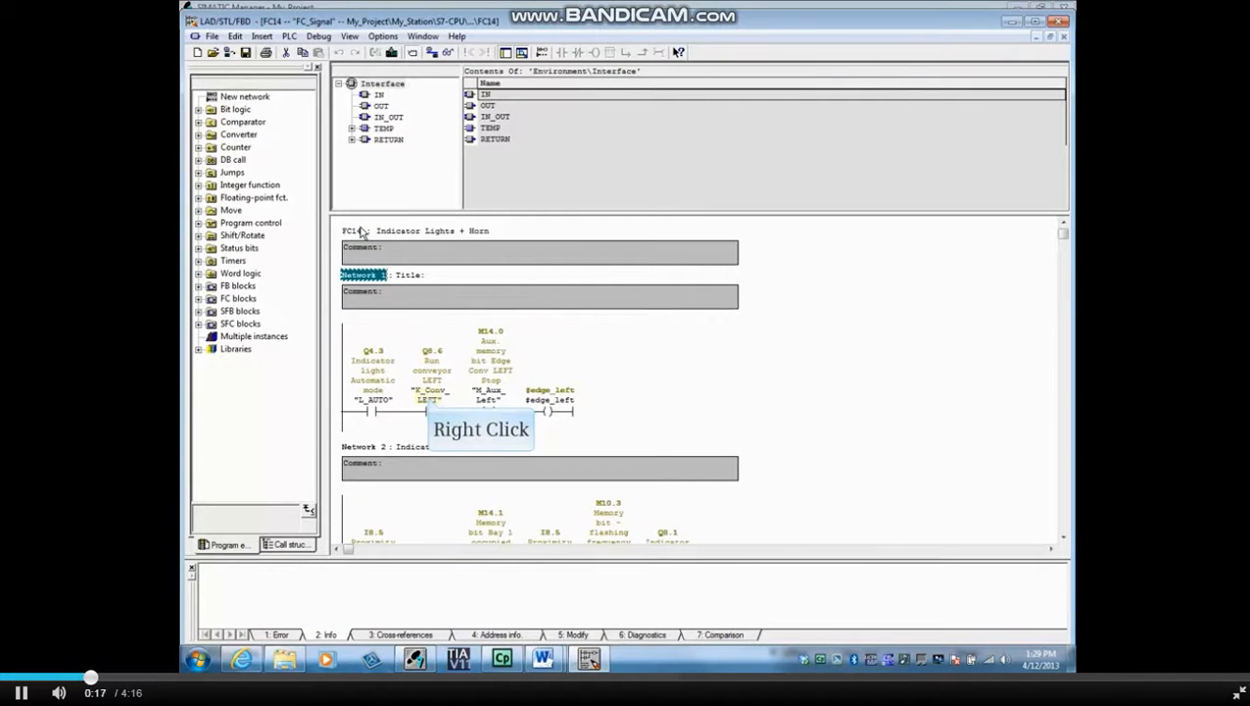
{"action": "right_click", "coordinate": [424, 390]}
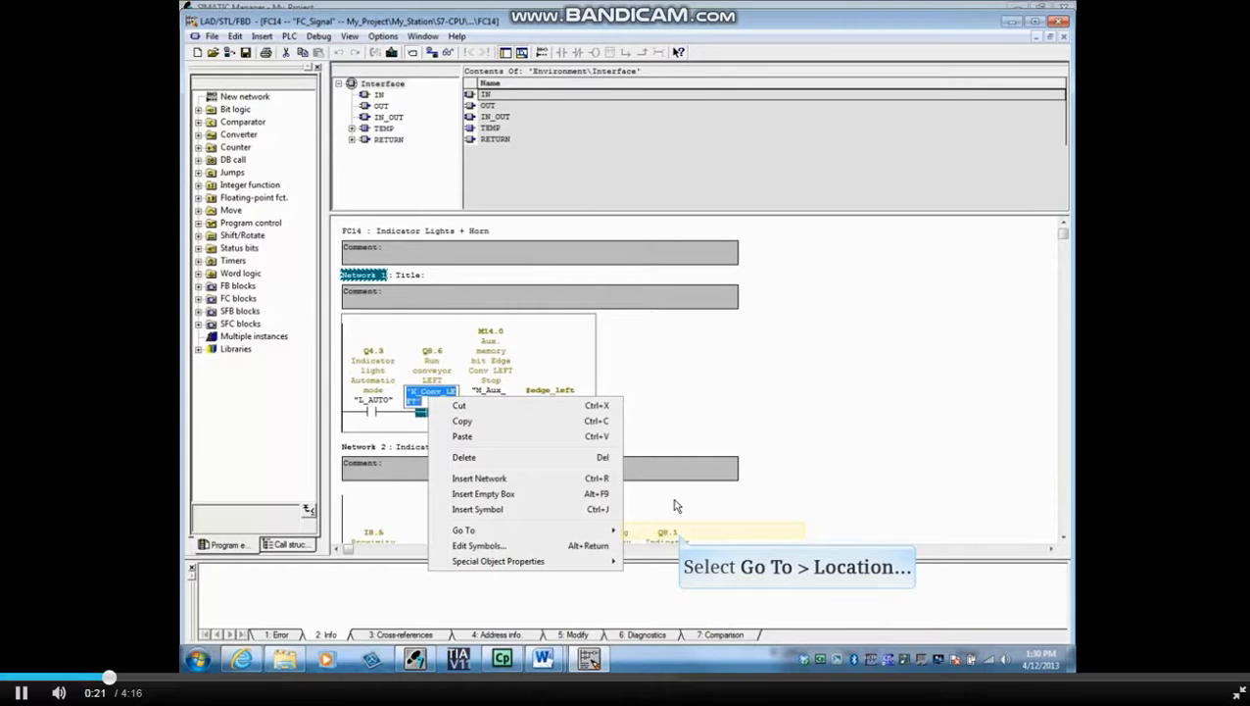
{"action": "left_click", "coordinate": [464, 529]}
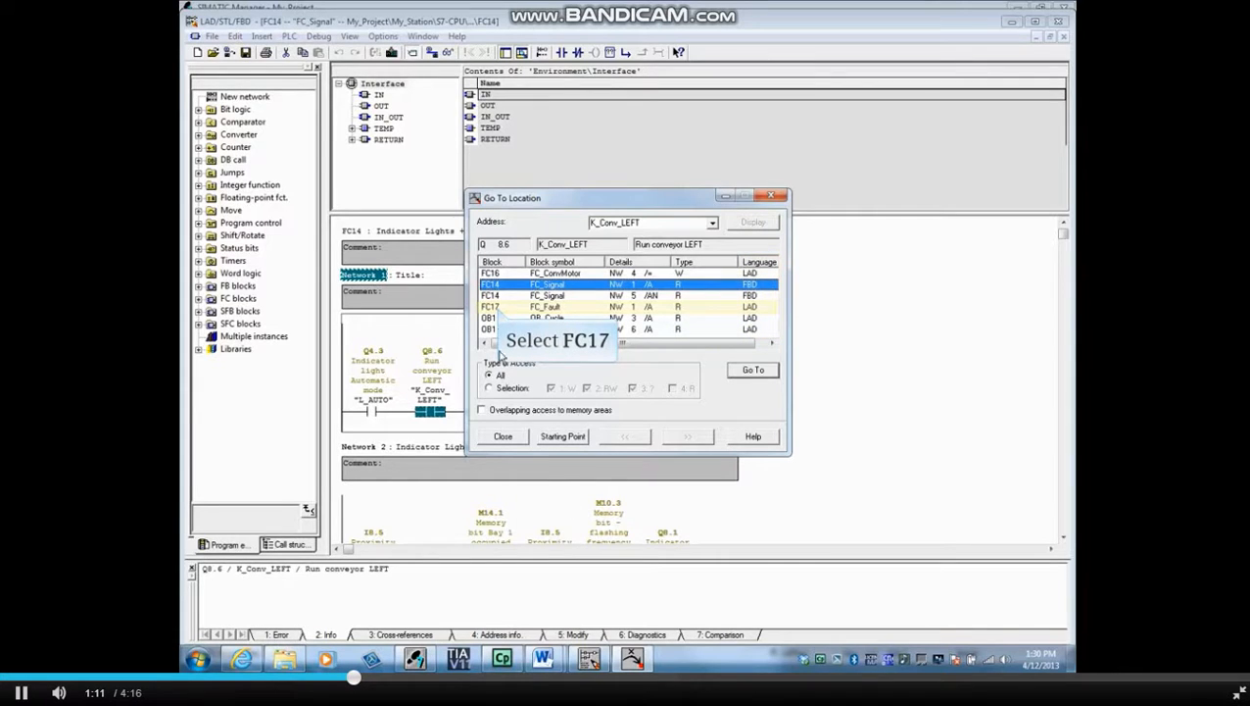
Go to K_Conv_LEFT's use in FC17 and select its contact
{"action": "left_click", "coordinate": [495, 307]}
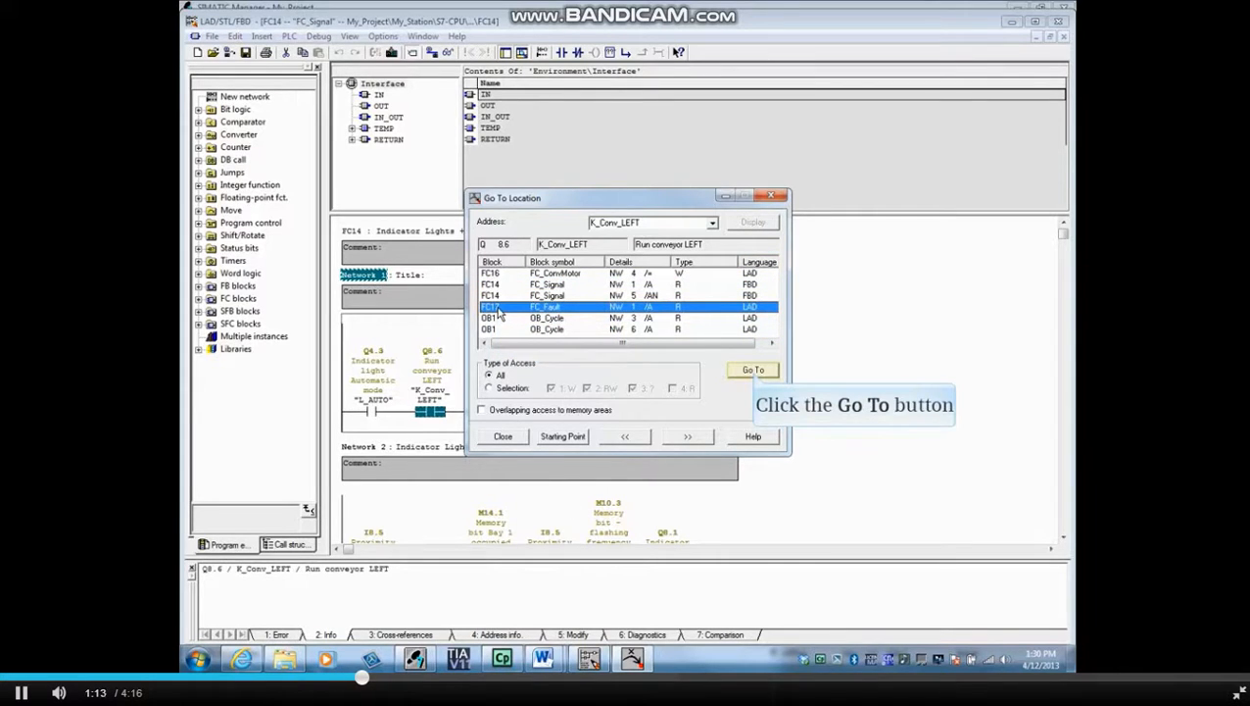
{"action": "mouse_move", "coordinate": [753, 370]}
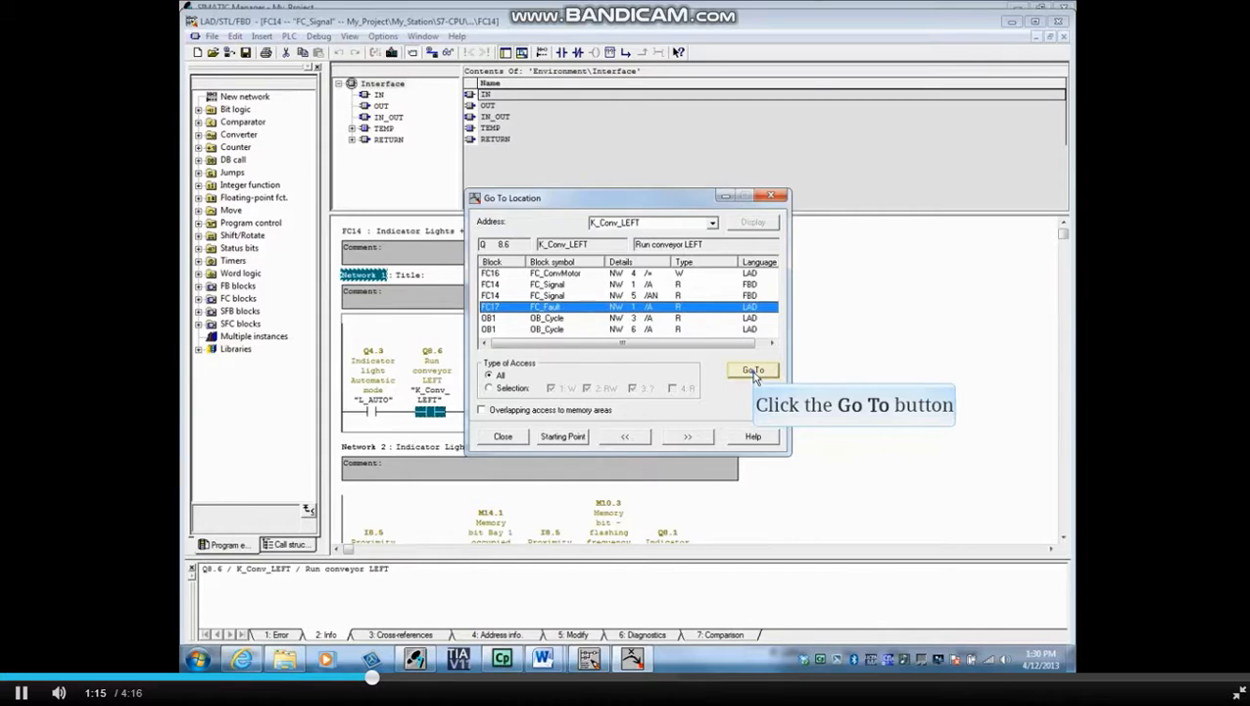
{"action": "left_click", "coordinate": [753, 370]}
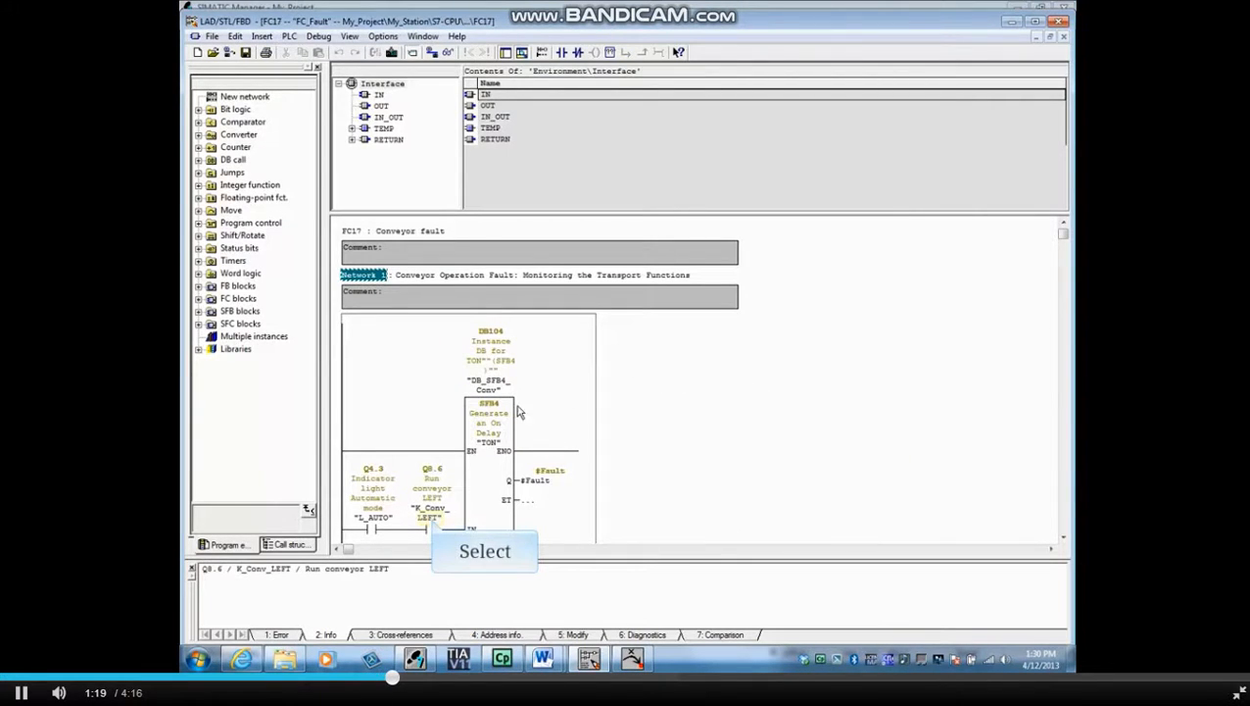
{"action": "left_click", "coordinate": [429, 510]}
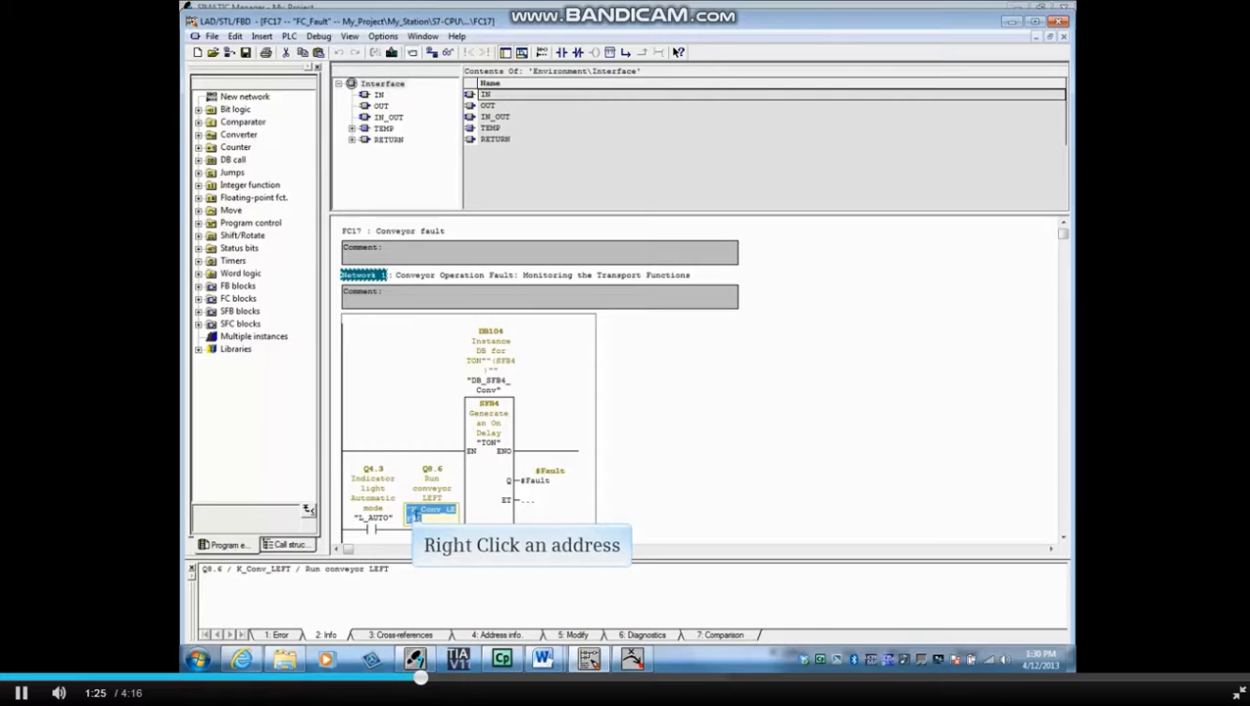
Look up BAY1 (I8.5) locations and select the FC16 network 3 /AN entry
{"action": "right_click", "coordinate": [431, 509]}
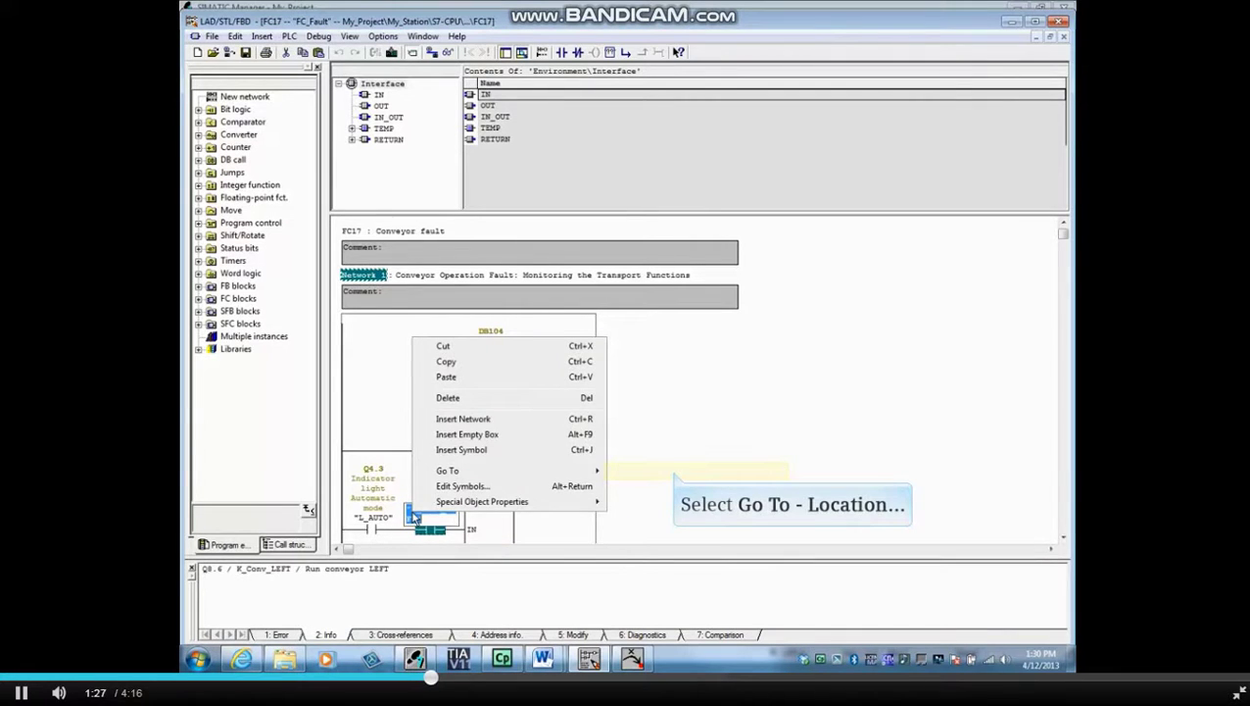
{"action": "left_click", "coordinate": [447, 470]}
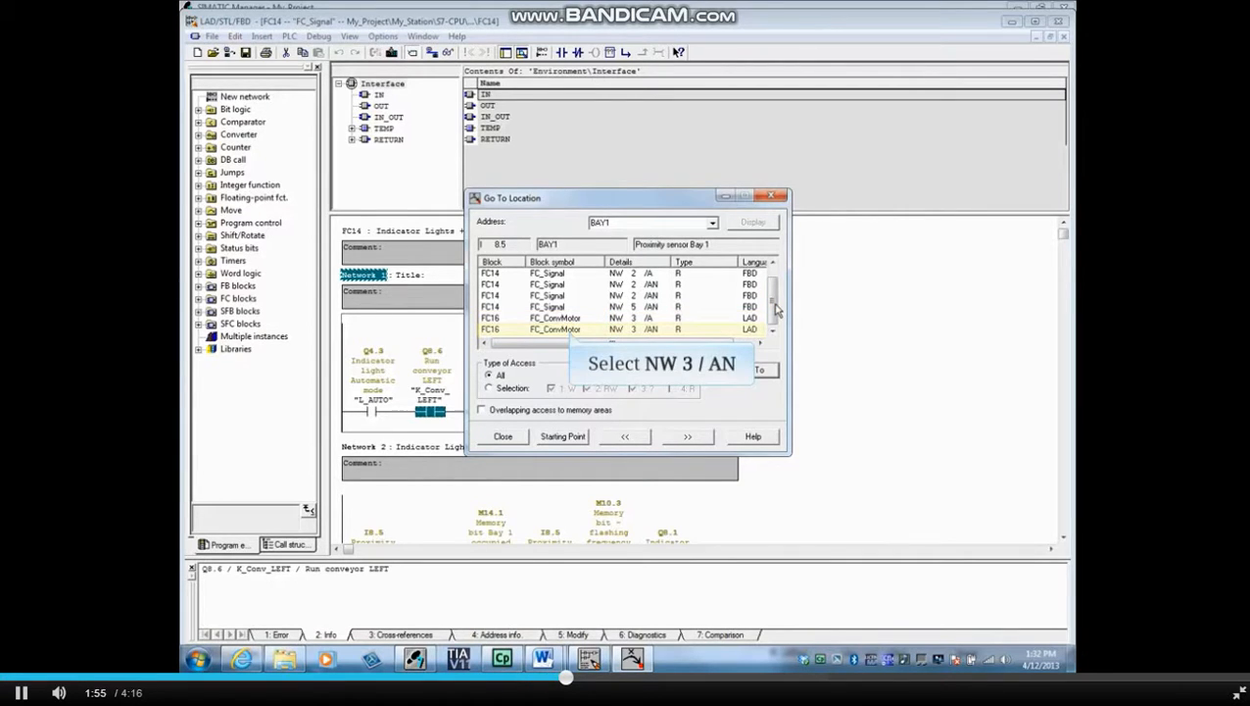
{"action": "left_click", "coordinate": [568, 329]}
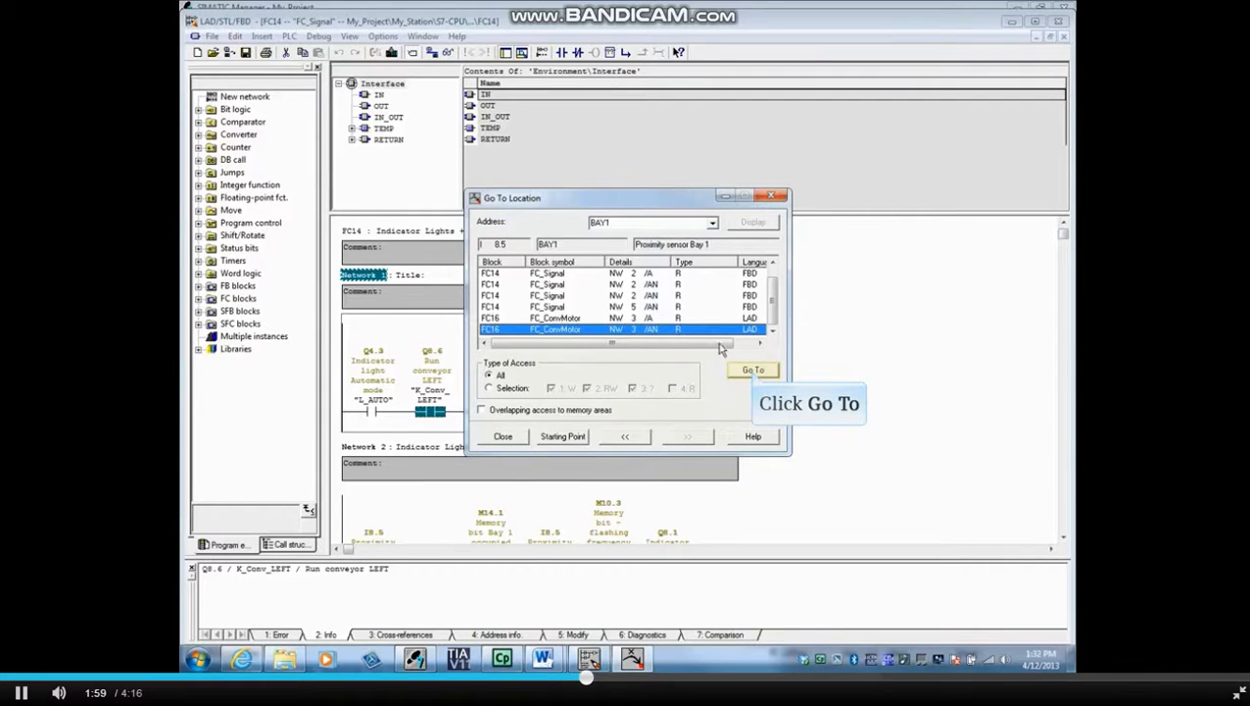
Open FC16 at network 3, scroll through it, and close the location list
{"action": "left_click", "coordinate": [752, 369]}
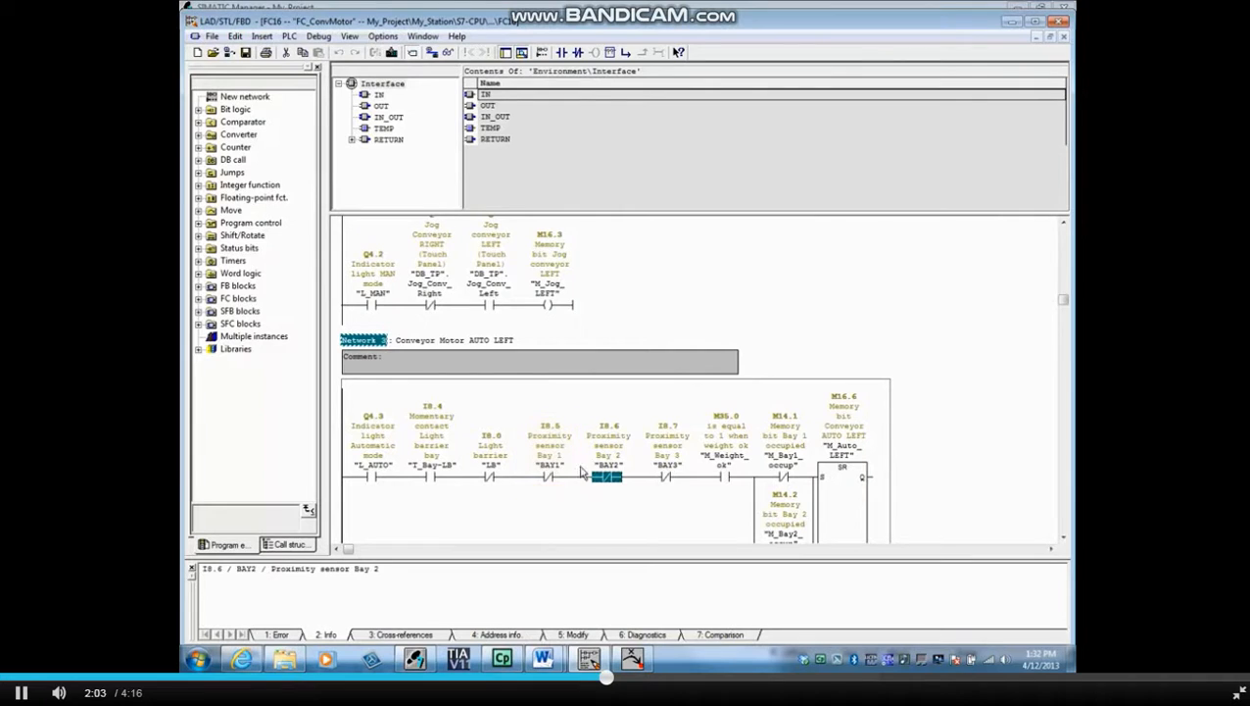
{"action": "mouse_move", "coordinate": [1050, 360]}
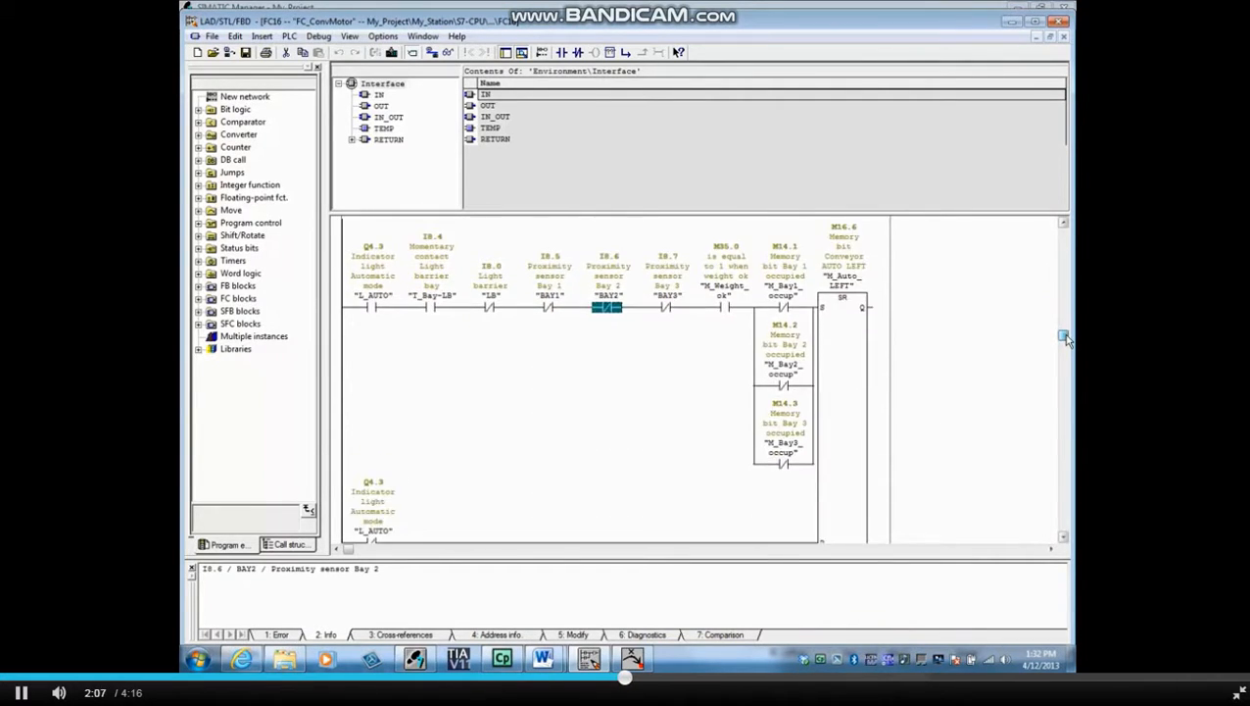
{"action": "scroll", "scroll_direction": "down", "scroll_amount": 3}
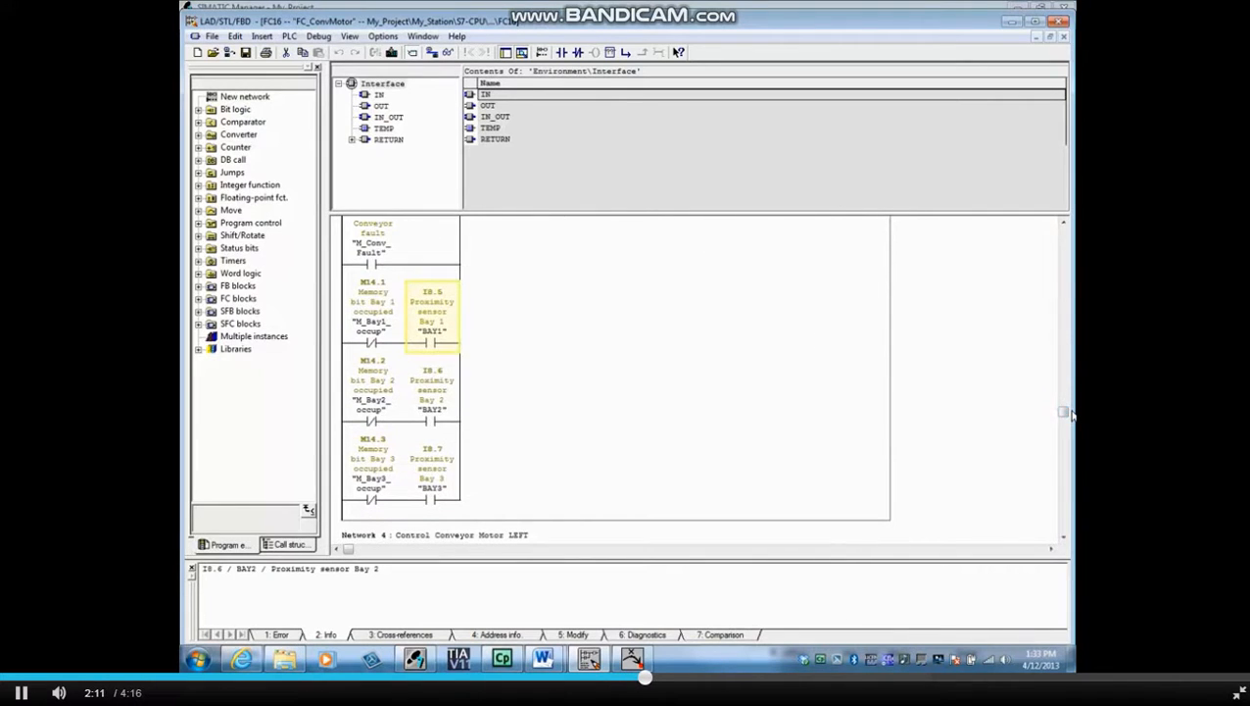
{"action": "mouse_move", "coordinate": [501, 380]}
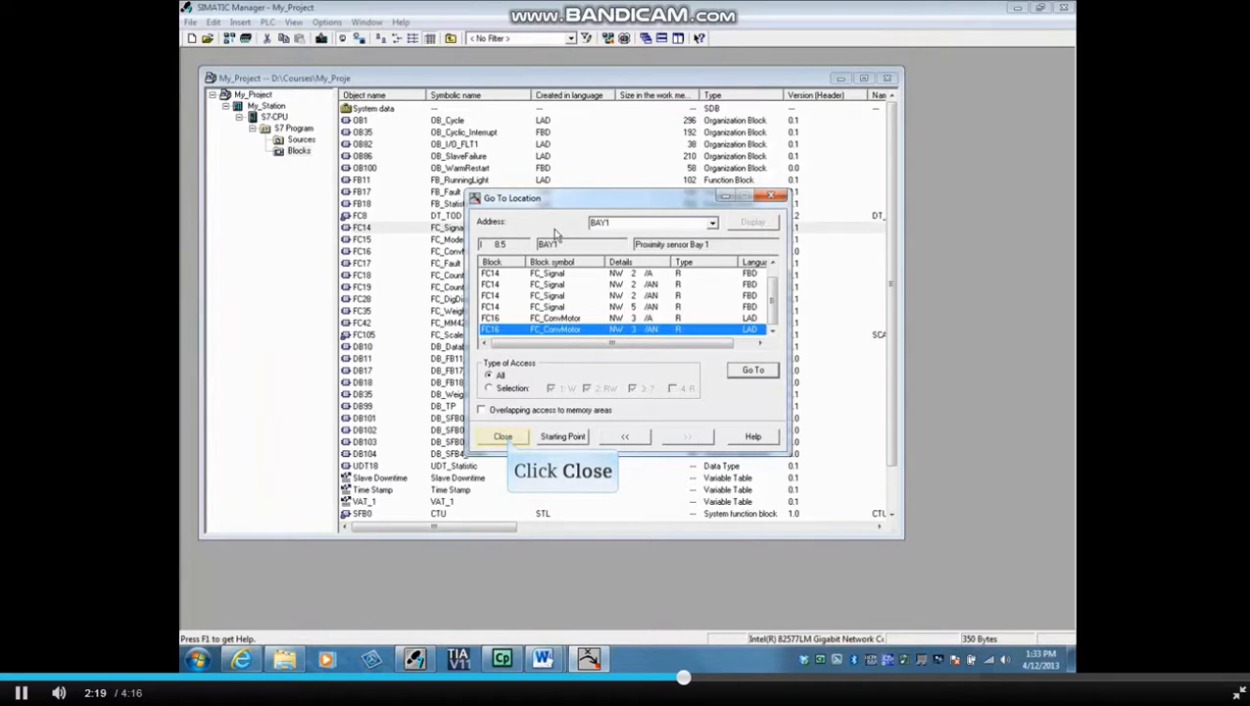
{"action": "left_click", "coordinate": [503, 436]}
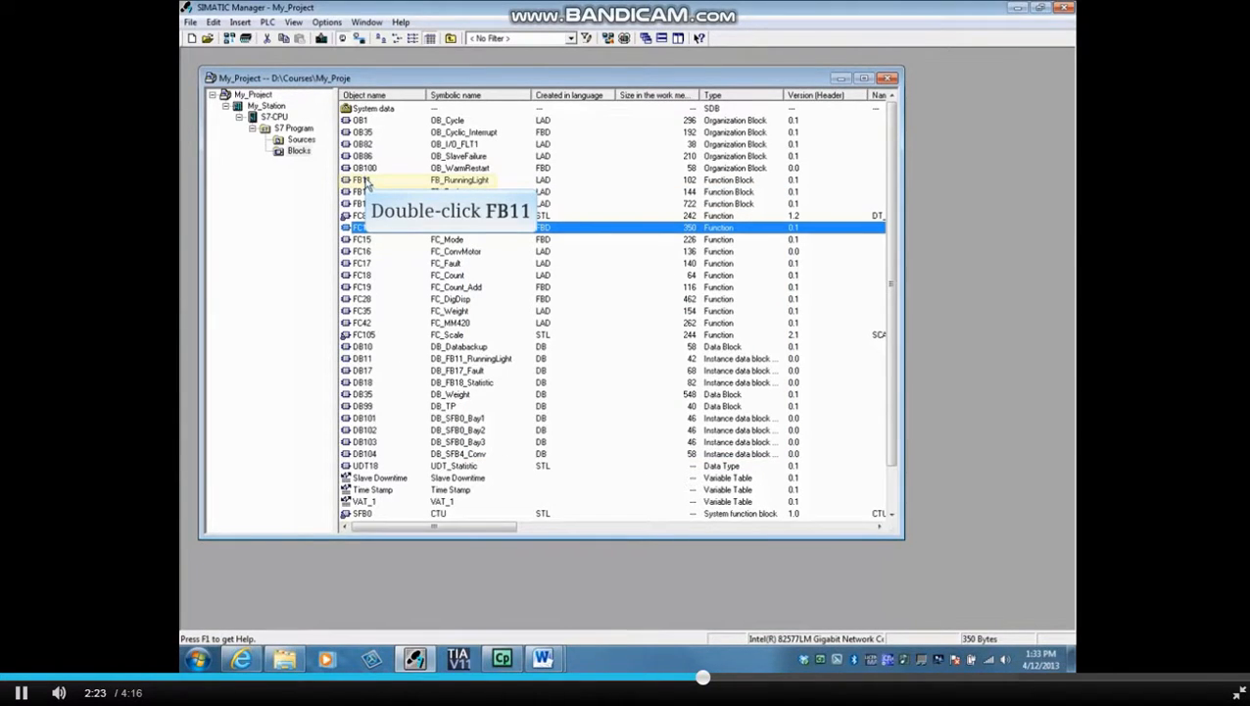
Open FB11 and bring up #Running_light's actions in Networks 2 and 3
{"action": "double_click", "coordinate": [365, 180]}
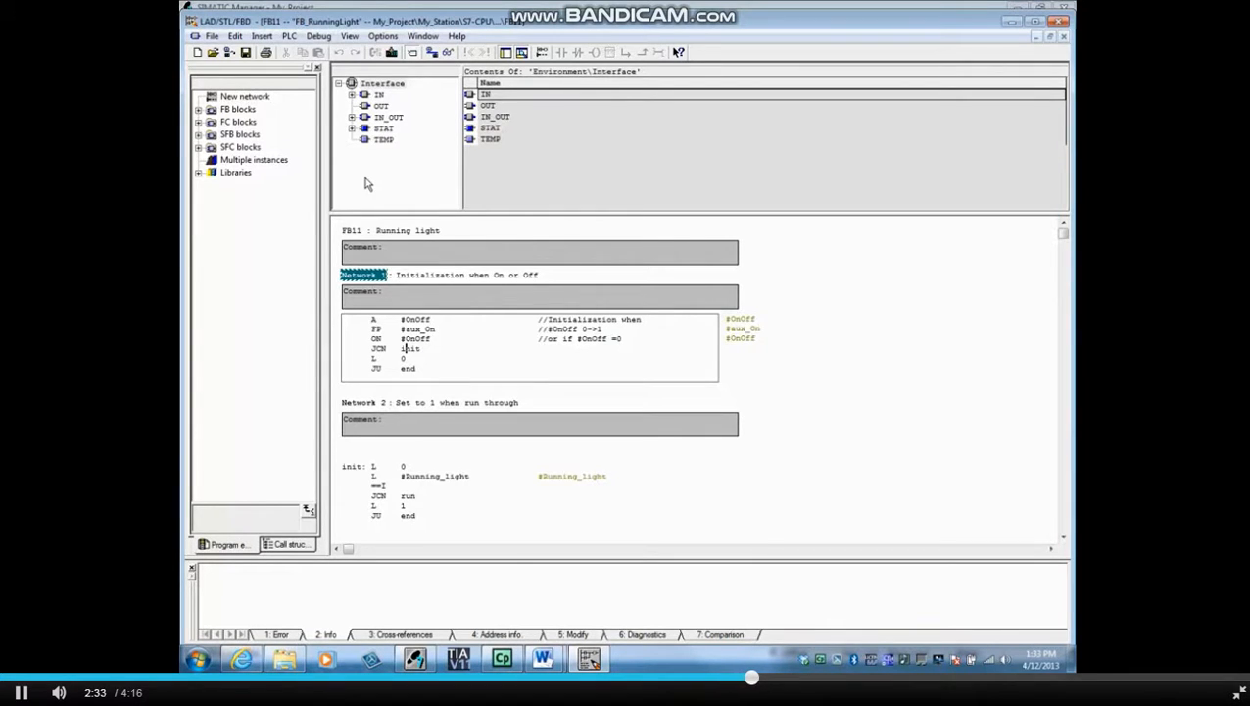
{"action": "right_click", "coordinate": [435, 476]}
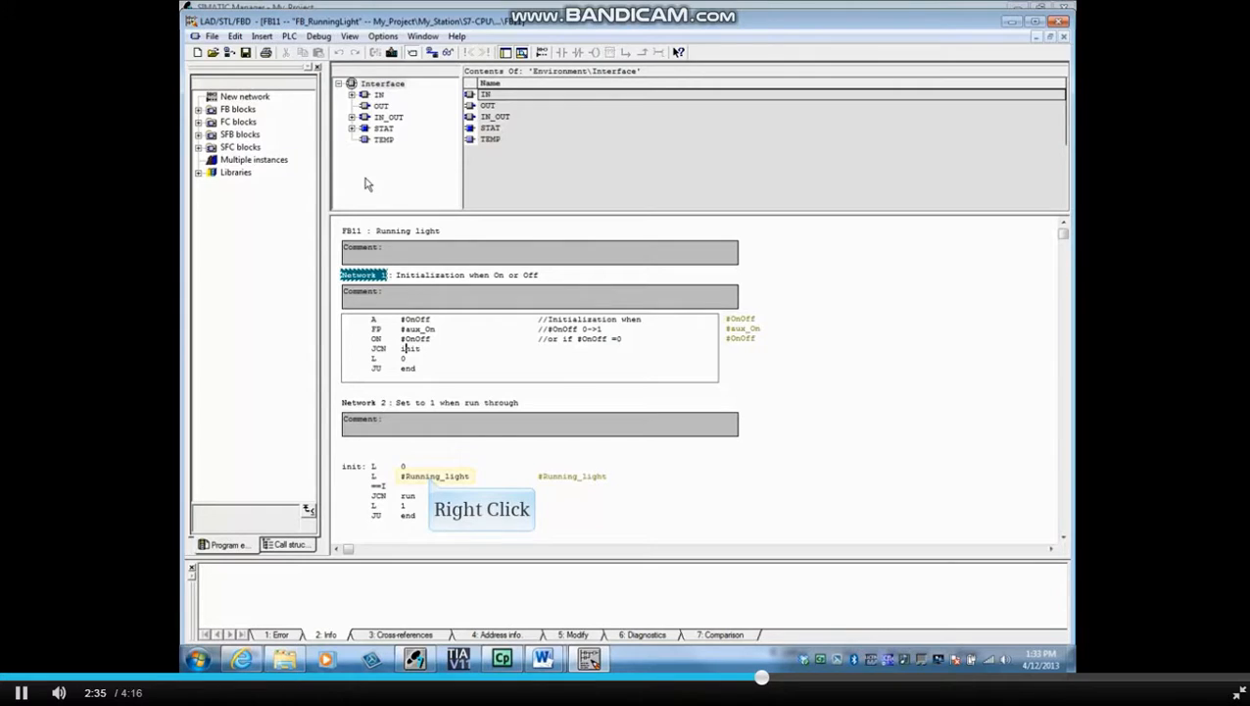
{"action": "right_click", "coordinate": [426, 476]}
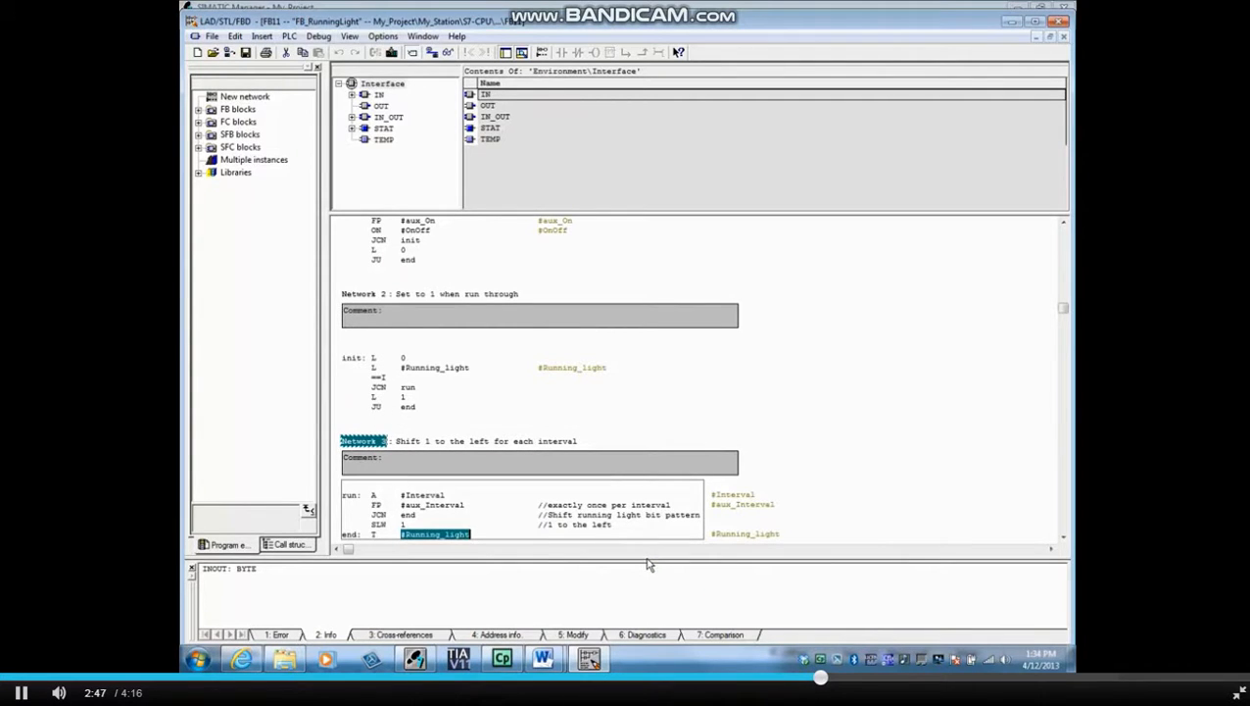
{"action": "right_click", "coordinate": [431, 534]}
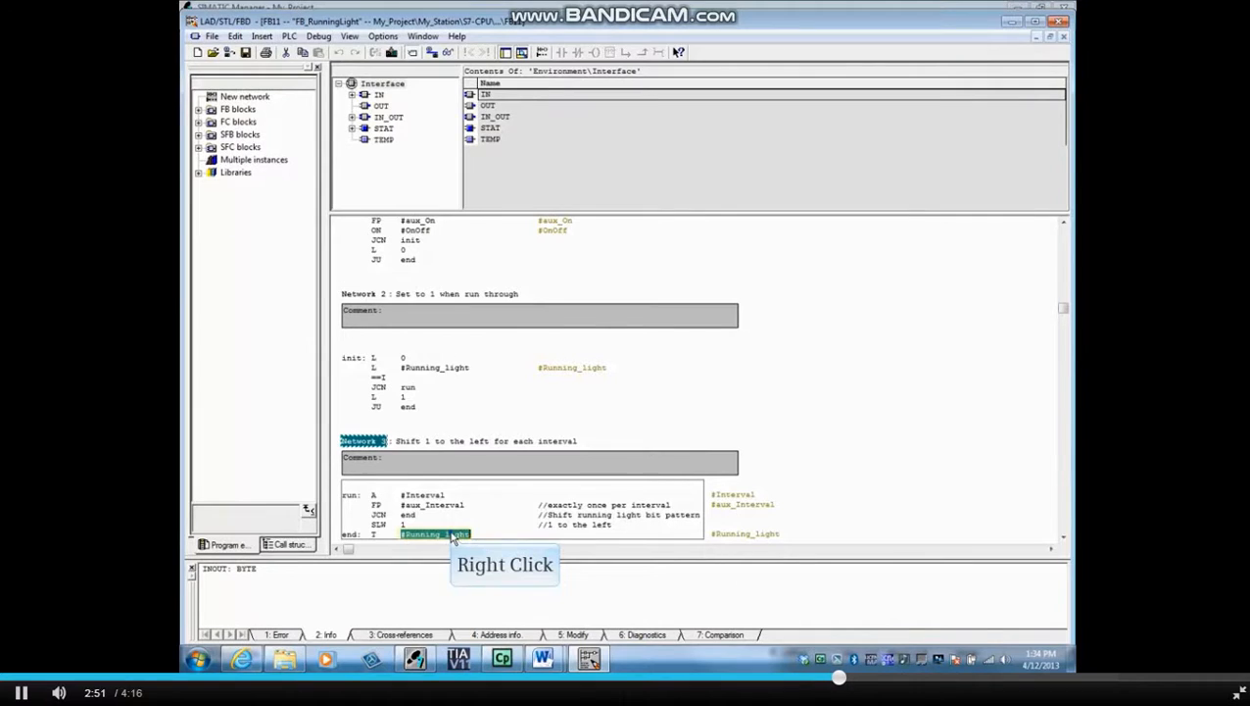
{"action": "right_click", "coordinate": [448, 534]}
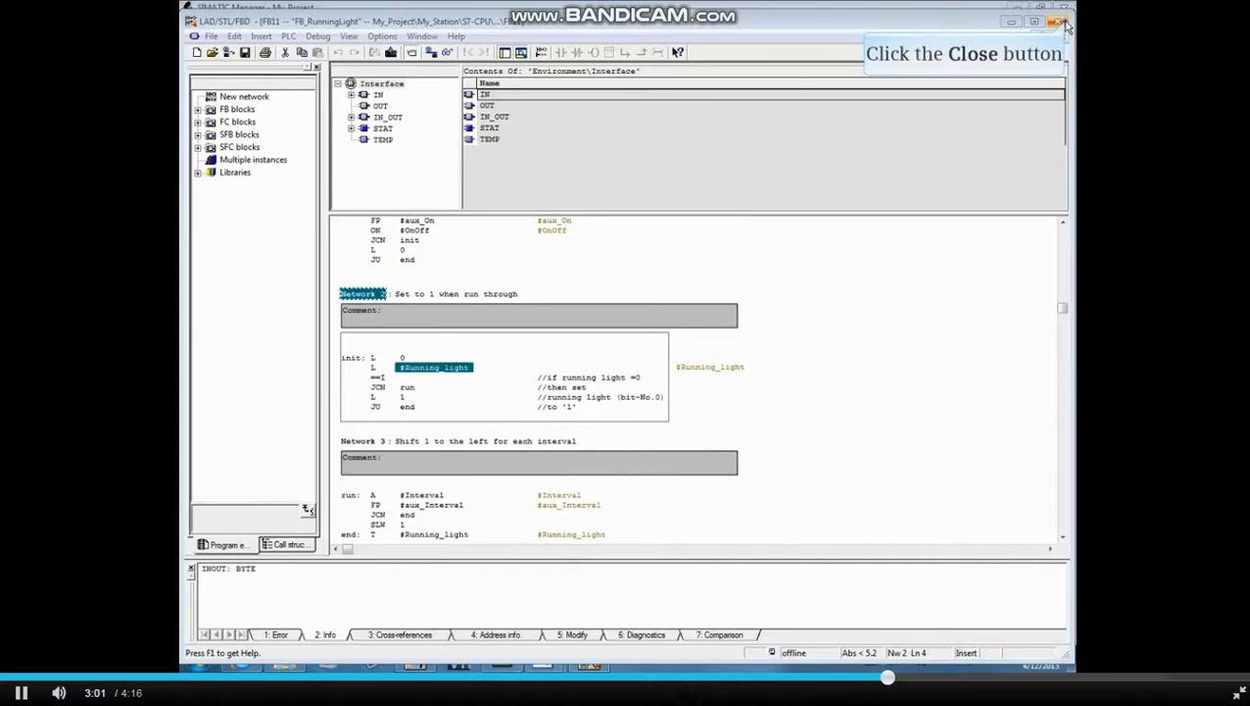
Close FB11, reopen FC14, and bring up M_Bay1_occup's actions in network 2
{"action": "left_click", "coordinate": [1062, 19]}
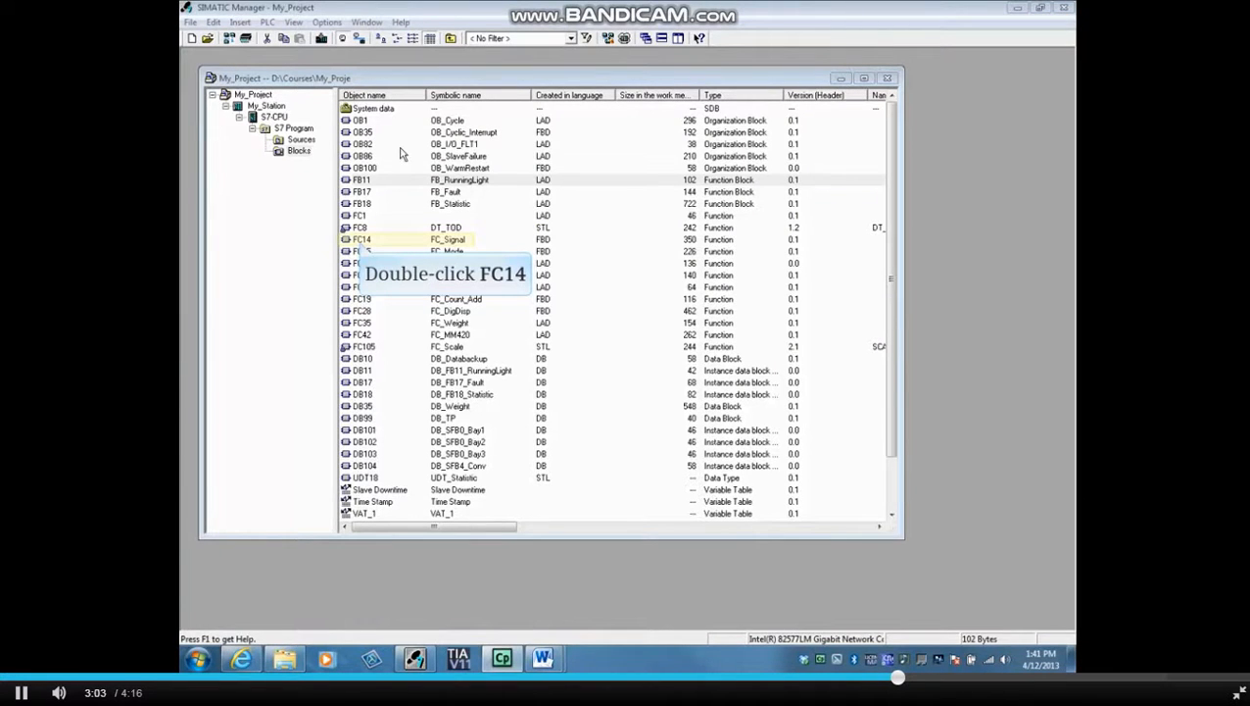
{"action": "double_click", "coordinate": [362, 239]}
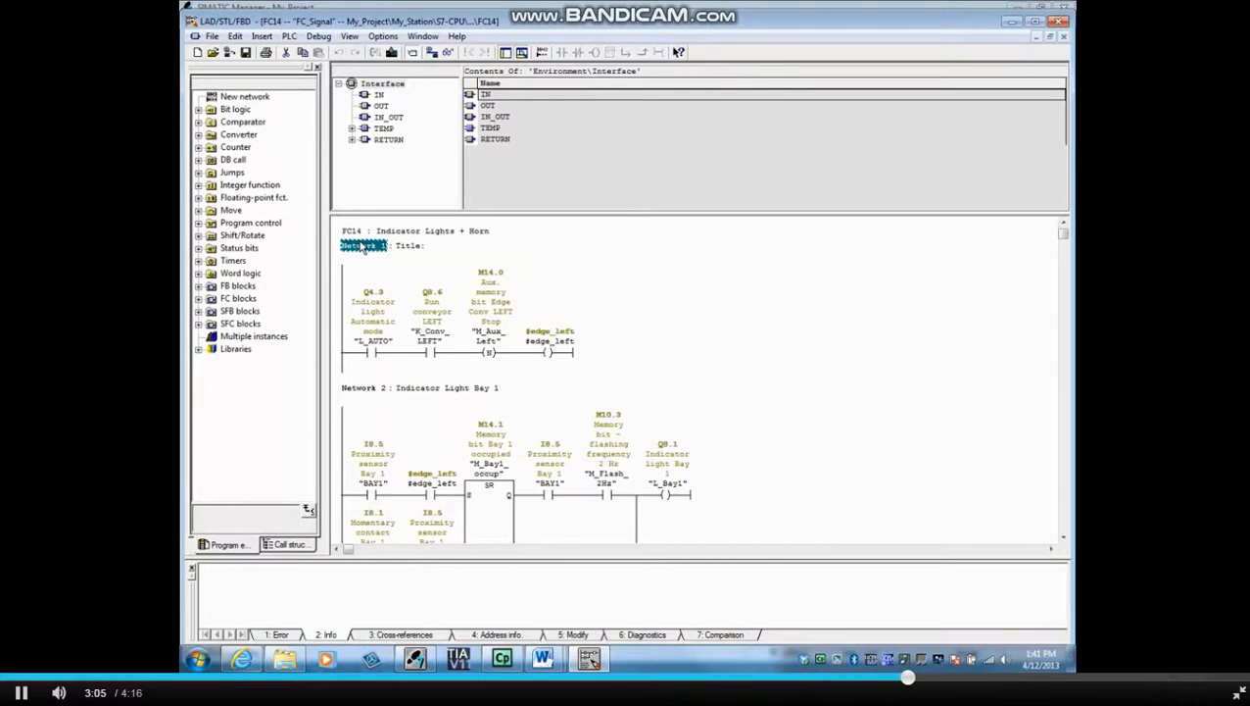
{"action": "right_click", "coordinate": [485, 480]}
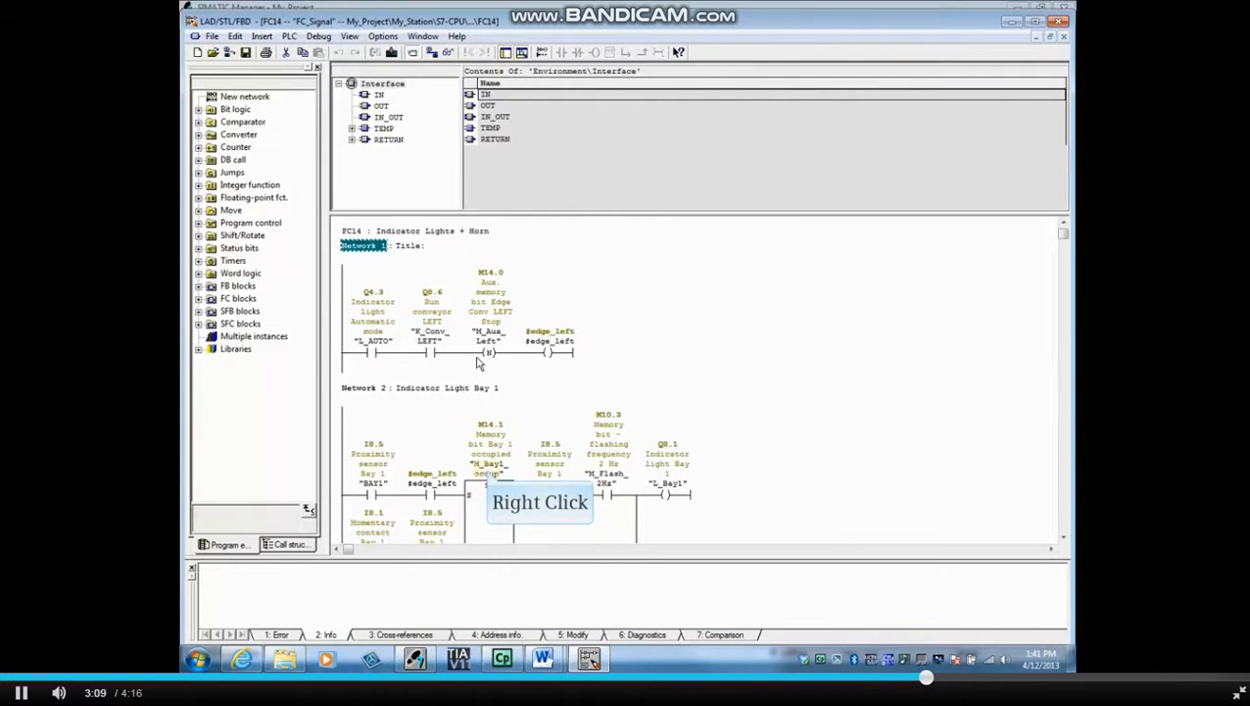
{"action": "right_click", "coordinate": [488, 467]}
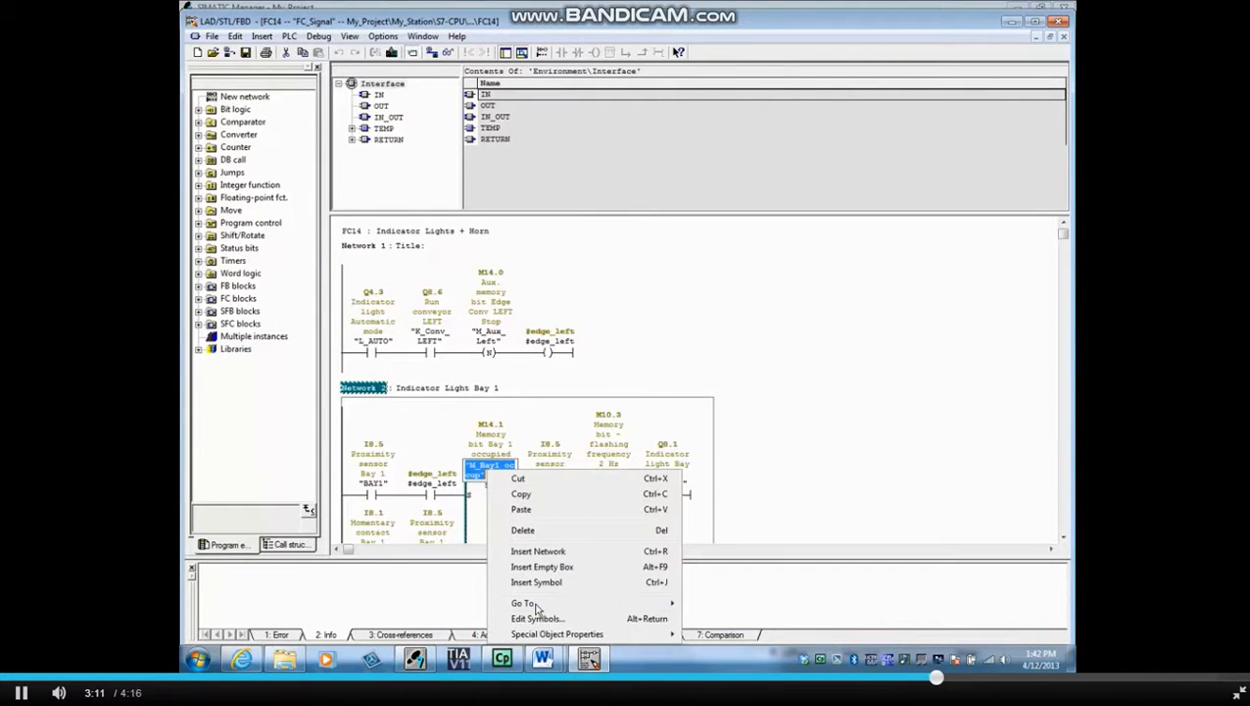
{"action": "mouse_move", "coordinate": [521, 603]}
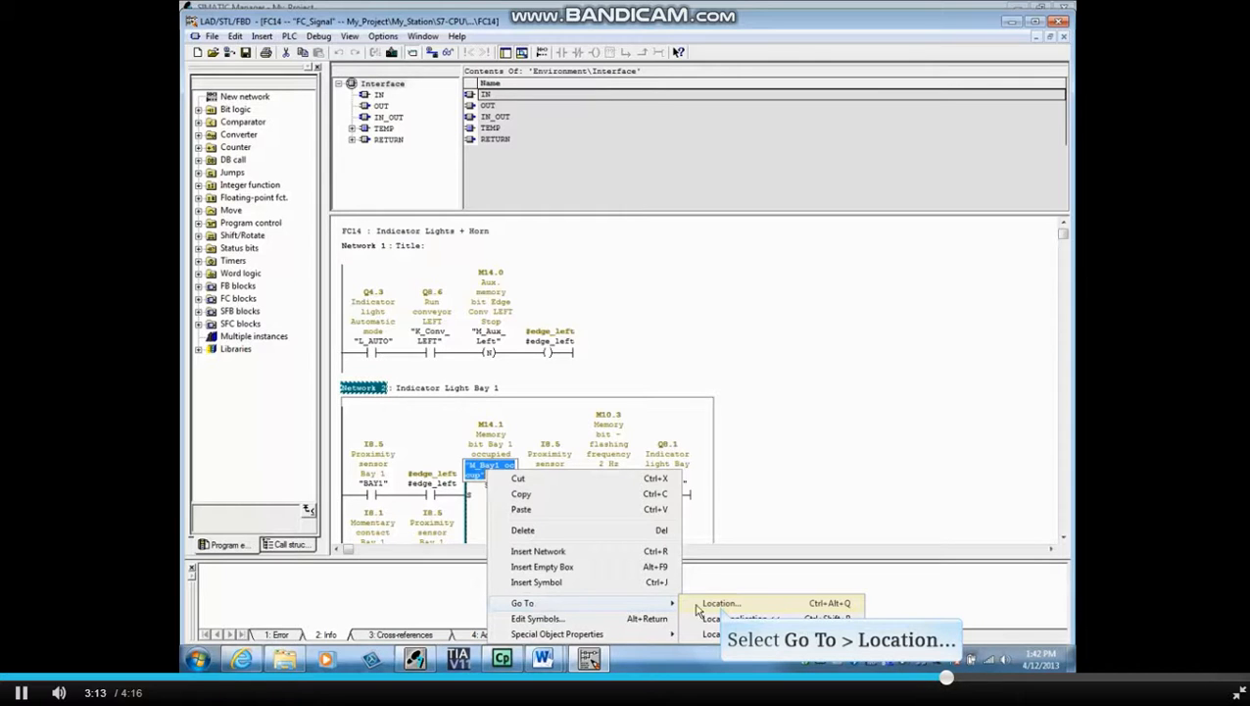
List M_Bay1_occup locations with overlapping access, then go to MW 14 in FC1
{"action": "left_click", "coordinate": [722, 602]}
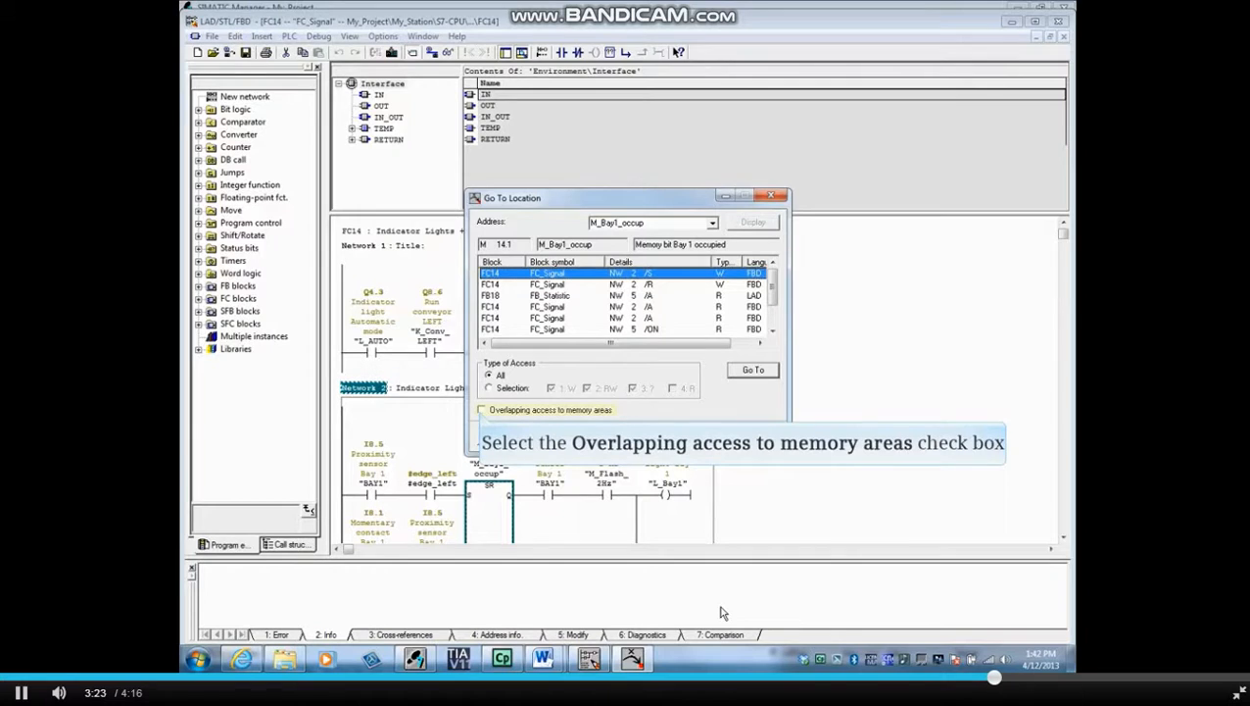
{"action": "mouse_move", "coordinate": [482, 417]}
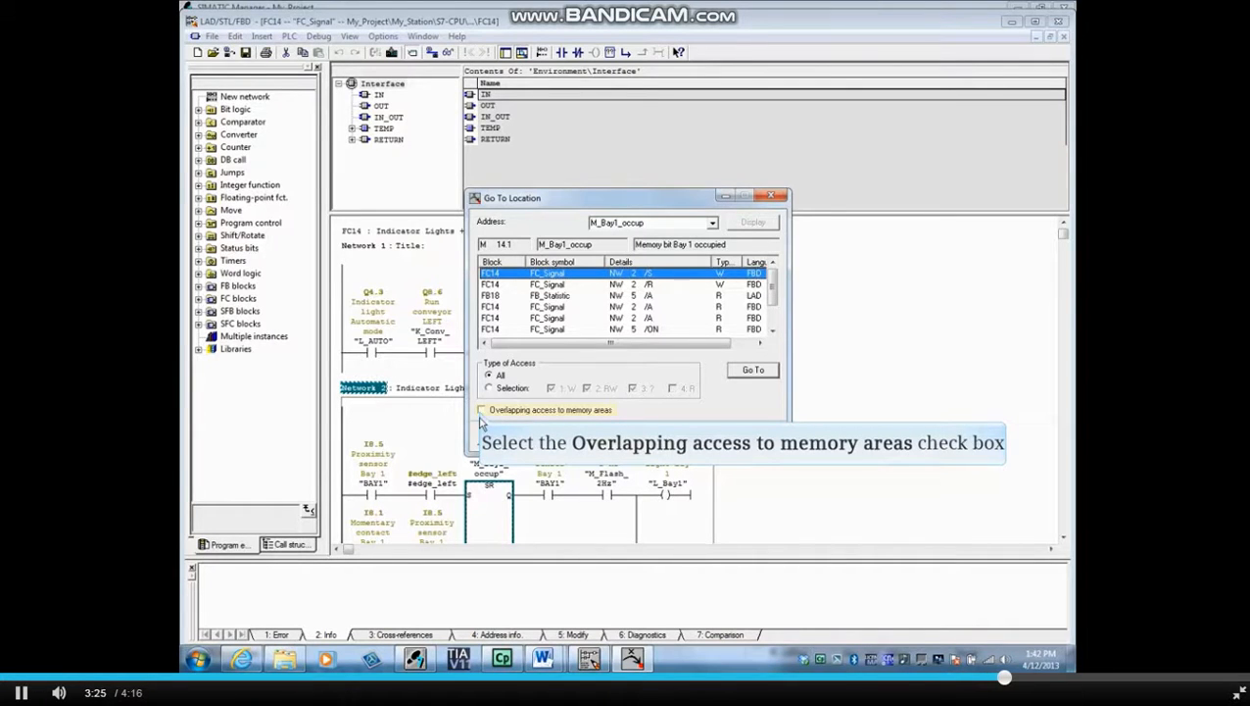
{"action": "left_click", "coordinate": [482, 410]}
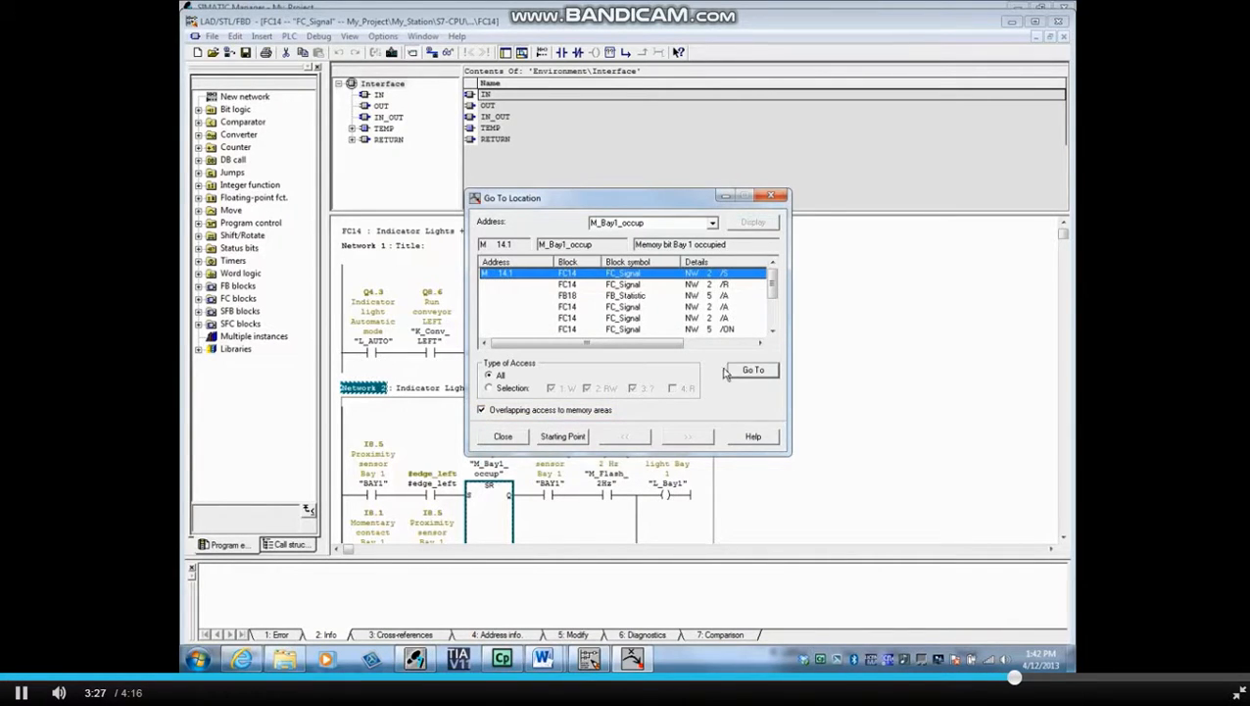
{"action": "scroll", "scroll_direction": "down", "scroll_amount": 3}
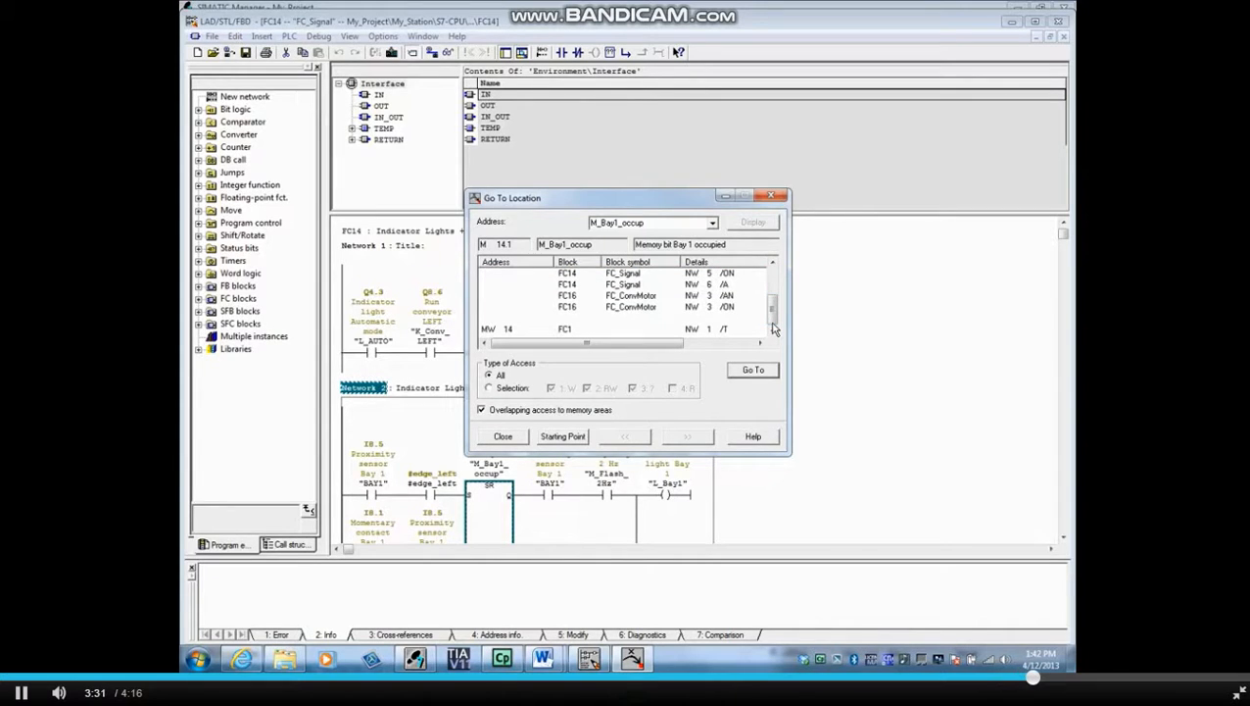
{"action": "left_click", "coordinate": [564, 328]}
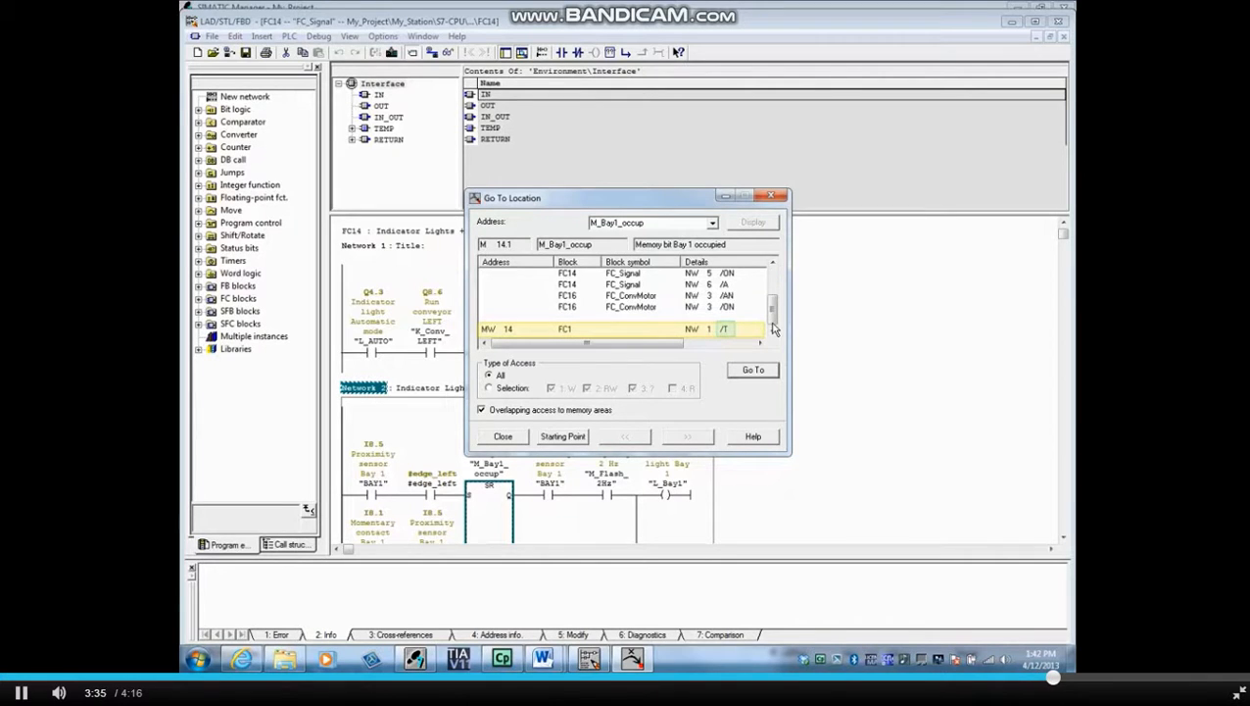
{"action": "mouse_move", "coordinate": [594, 262]}
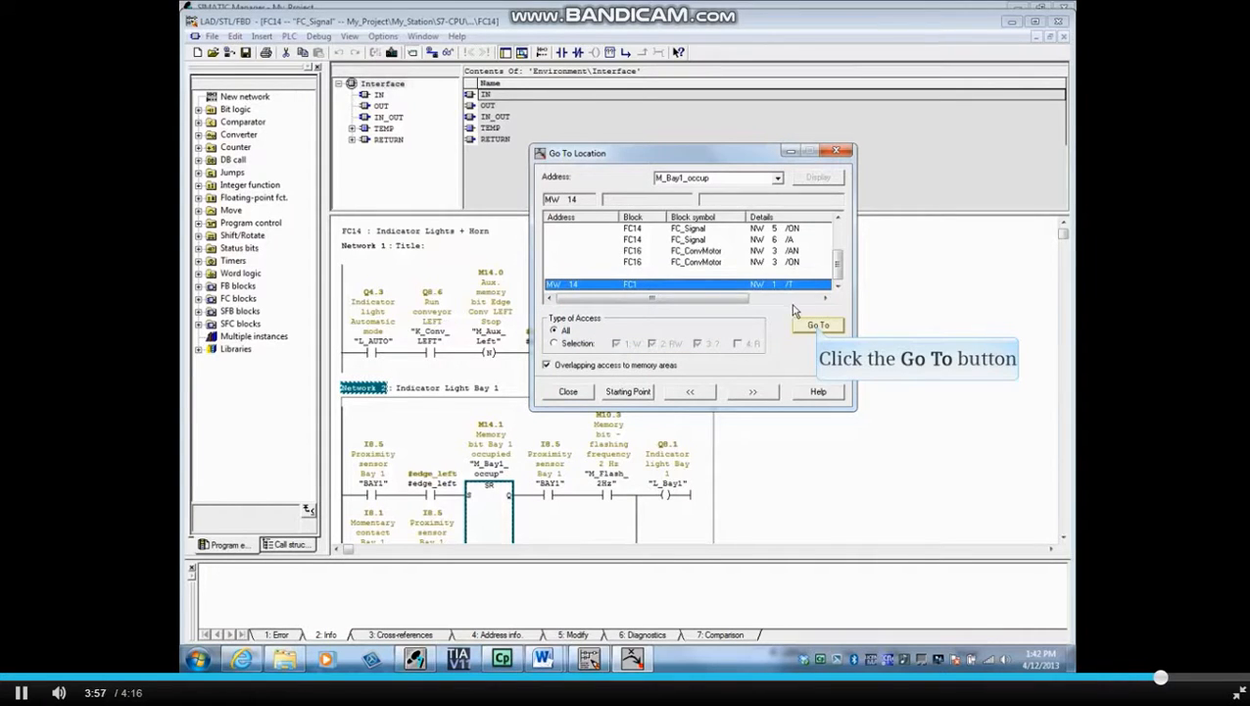
{"action": "left_click", "coordinate": [818, 324]}
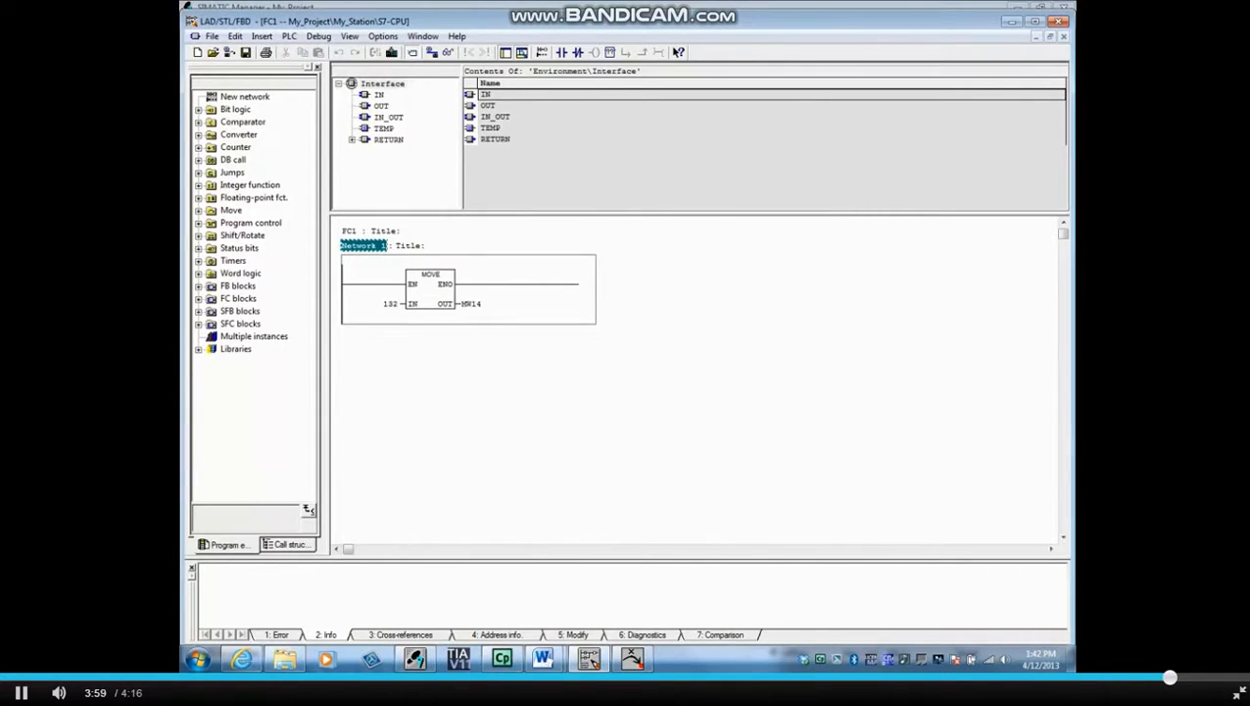